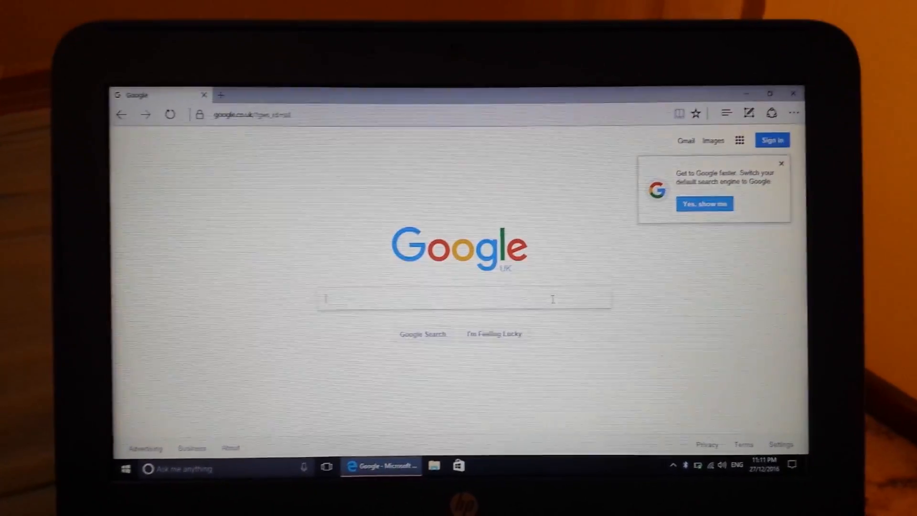
Search Google for NSIS and open Tom's Guide's 'Download NSIS 2.46 (Free) for Windows' page
text(nsis)
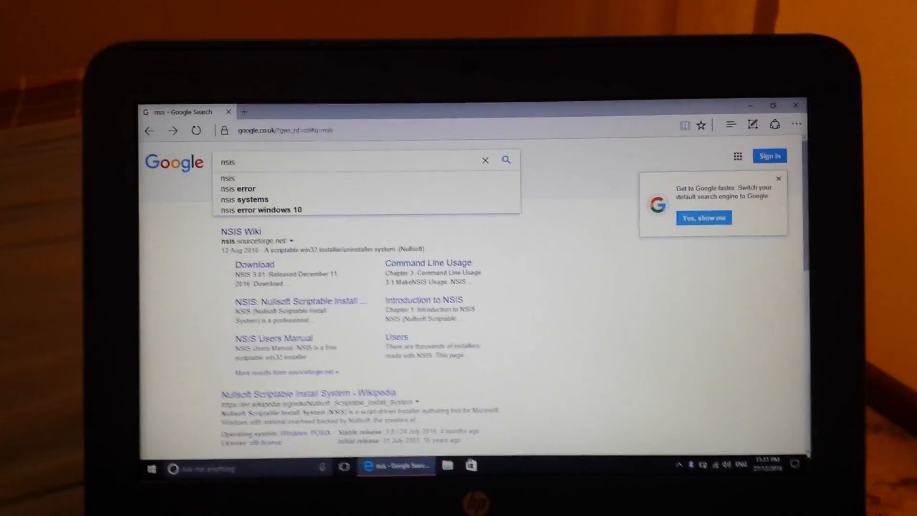
scroll(down, 3)
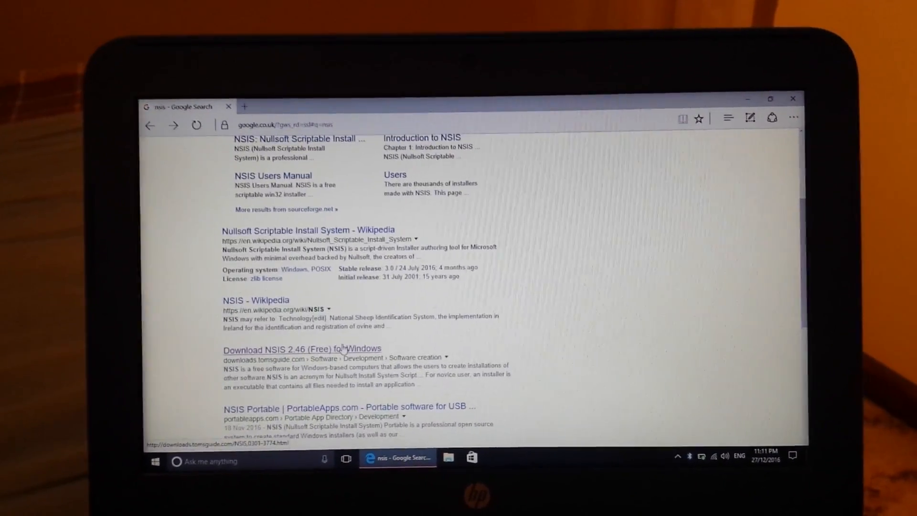
scroll(down, 3)
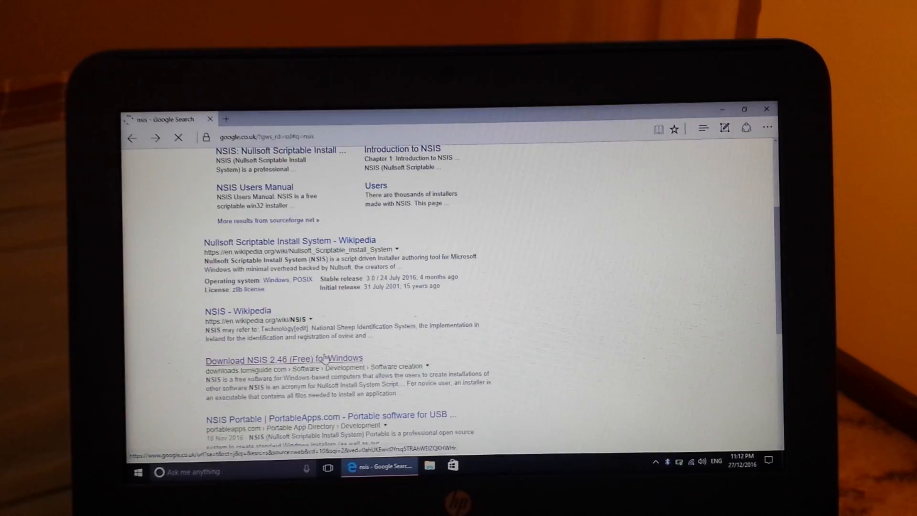
click(284, 357)
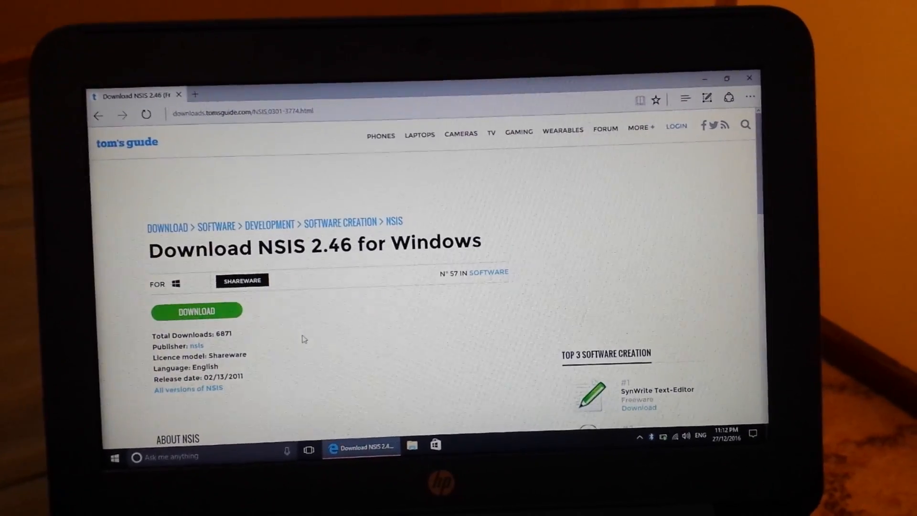
Close the Edge window showing the Tom's Guide page to reveal the desktop
click(196, 311)
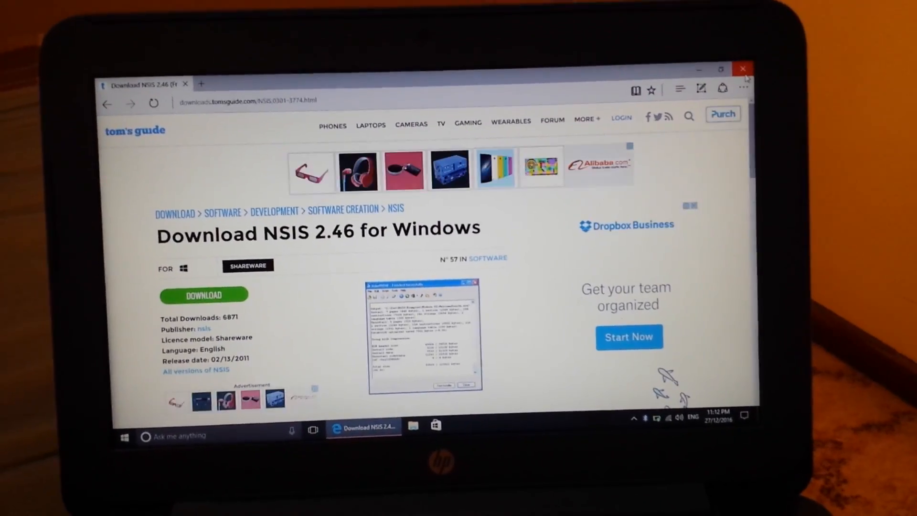
click(743, 68)
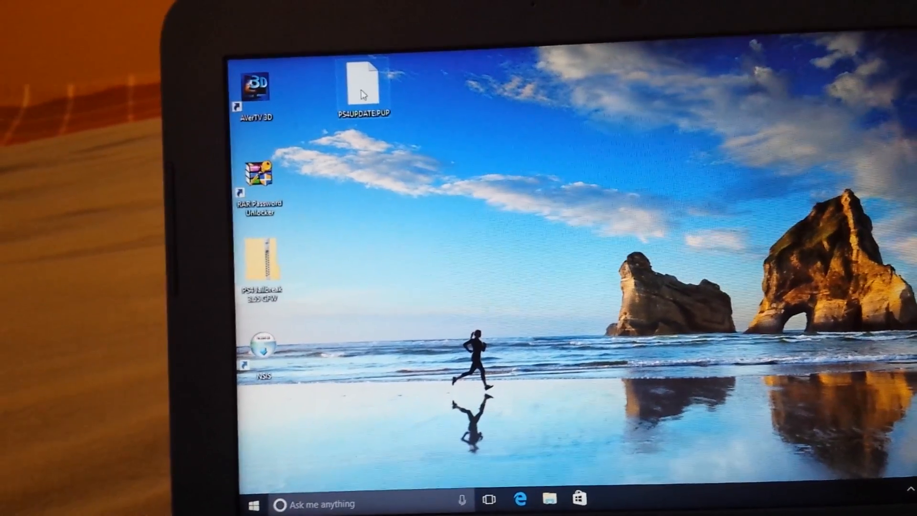
Delete the old PS4UPDATE.PUP file from the desktop through its context menu
right_click(361, 82)
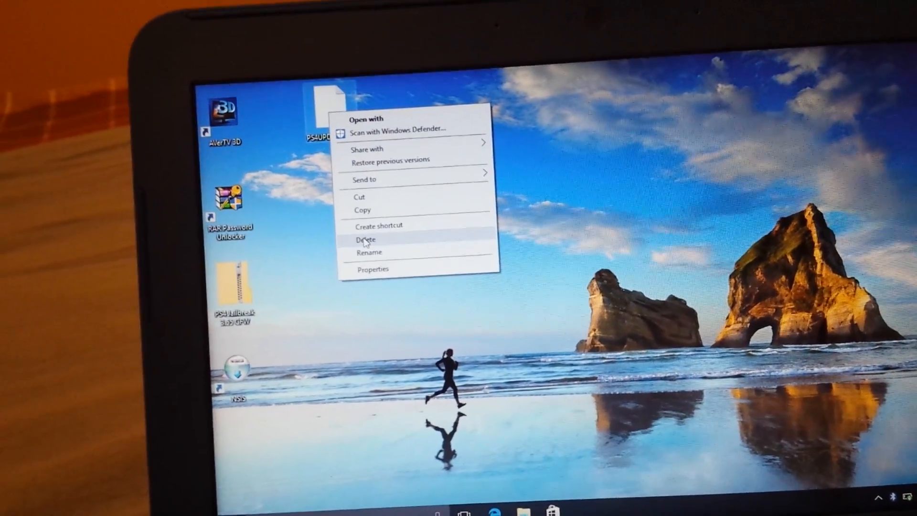
click(365, 239)
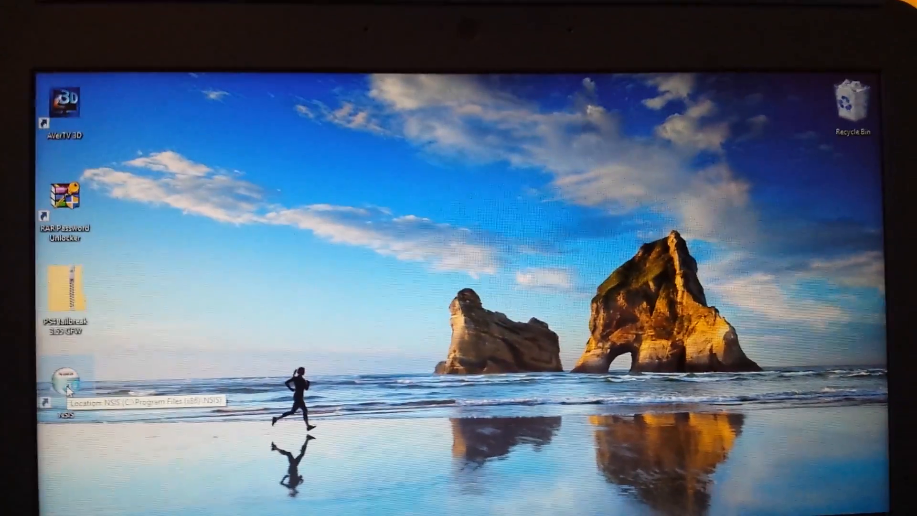
Launch NSIS 2.46 from its desktop shortcut and open 'Installer based on ZIP file' (Zip2Exe)
double_click(63, 389)
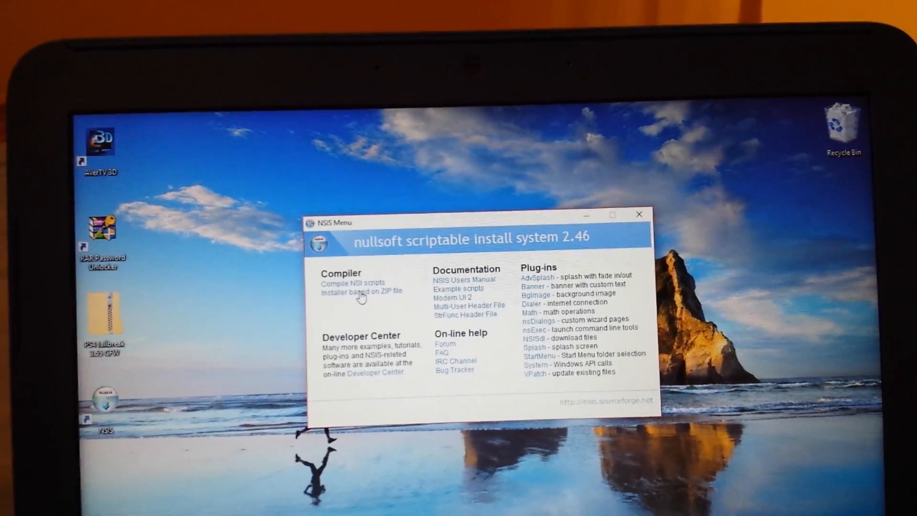
click(362, 292)
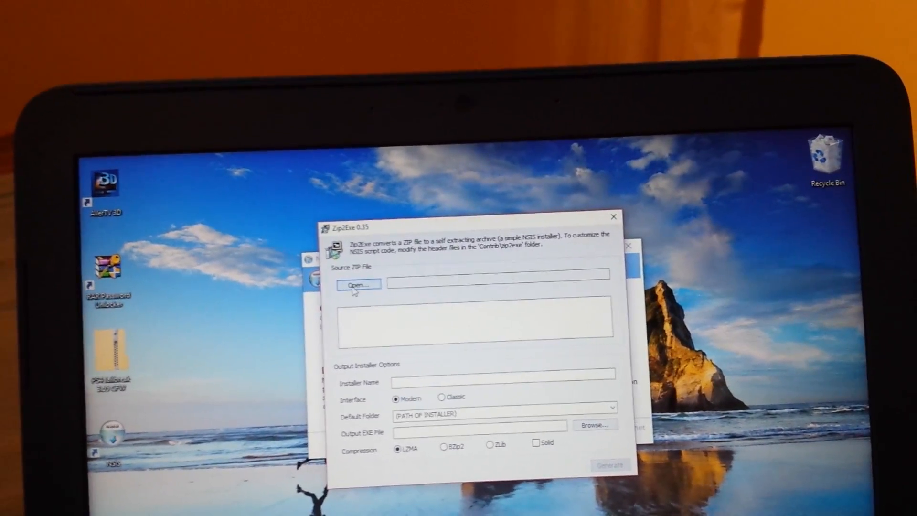
Pick the PS4 Jailbreak 3.55 CFW archive from the Desktop folder as the source ZIP
click(357, 285)
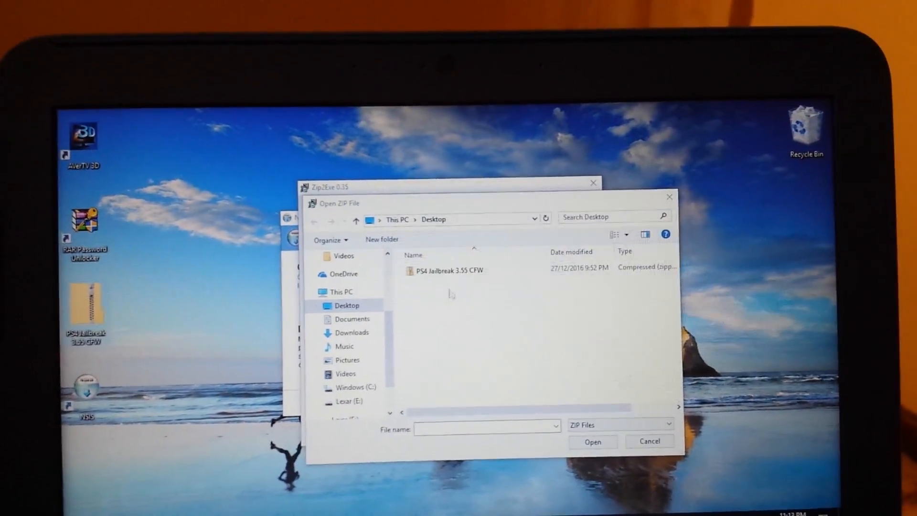
click(448, 271)
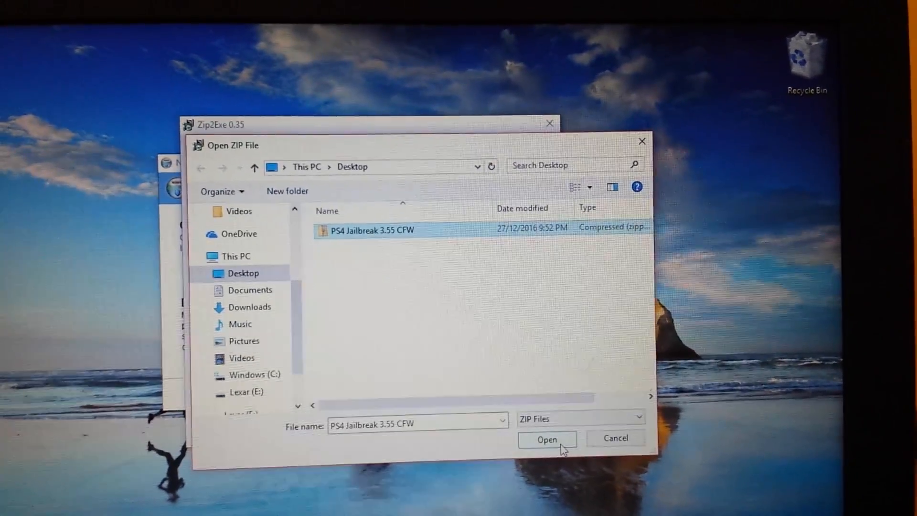
click(546, 438)
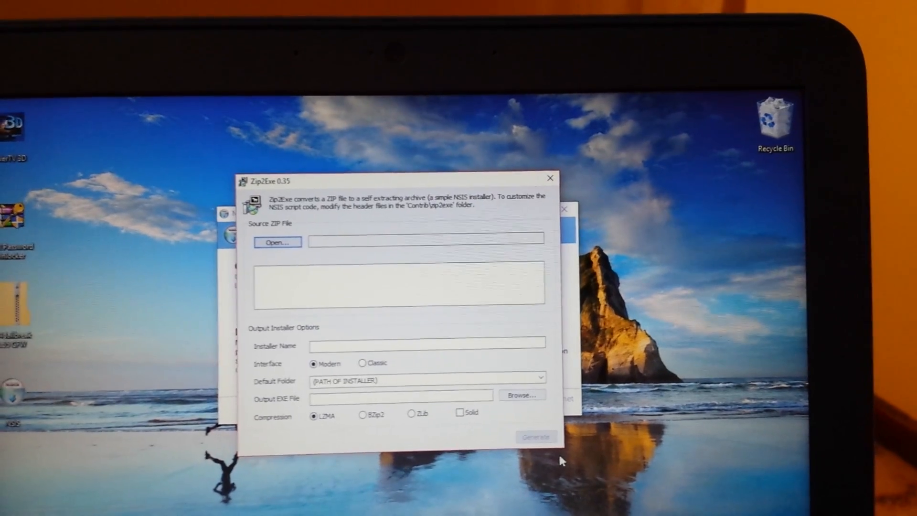
Generate PS4 Jailbreak 3.55 CFW.exe on the desktop and let the compile log finish
click(276, 241)
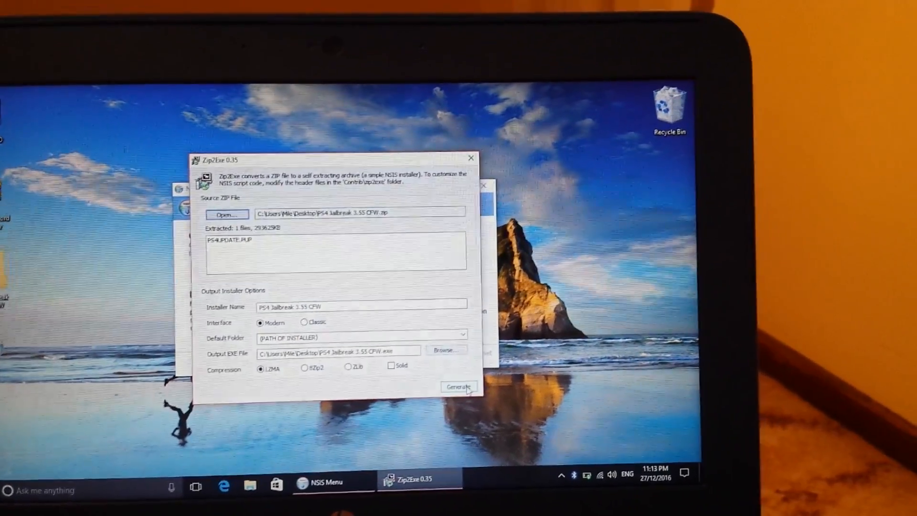
click(459, 386)
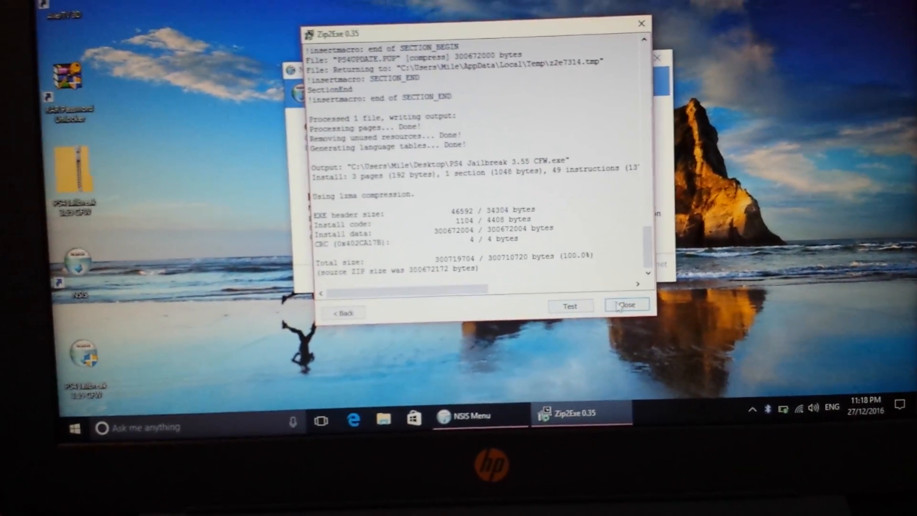
Close the Zip2Exe window and the NSIS Menu window
click(626, 305)
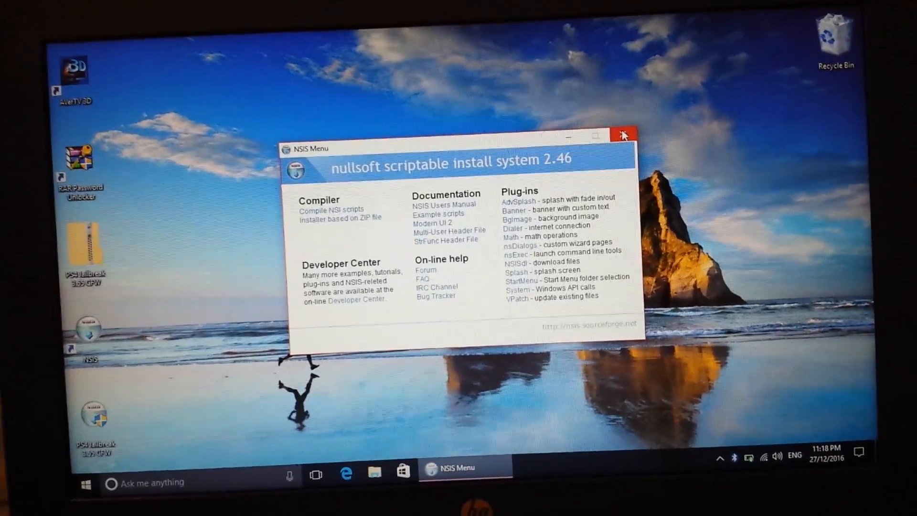
click(623, 135)
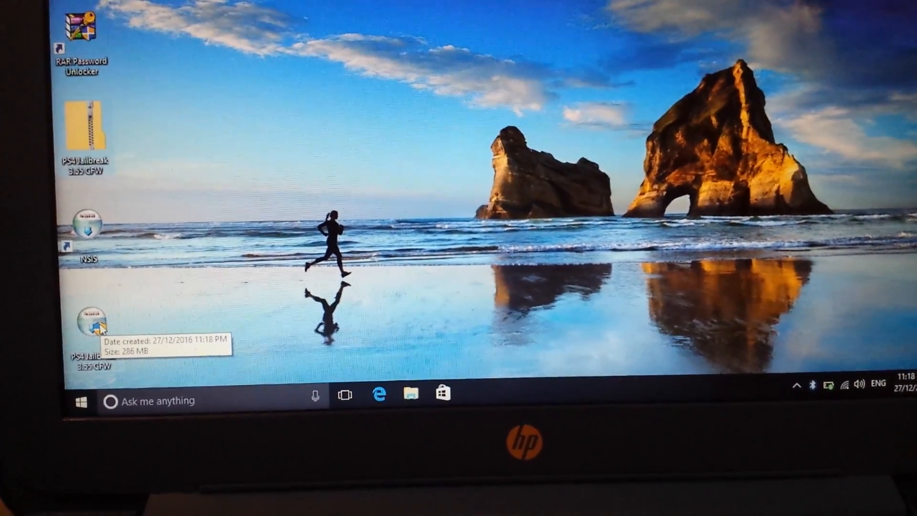
Open the PS4 Jailbreak 3.55 CFW installer, approve the UAC prompt, and start extraction
right_click(91, 316)
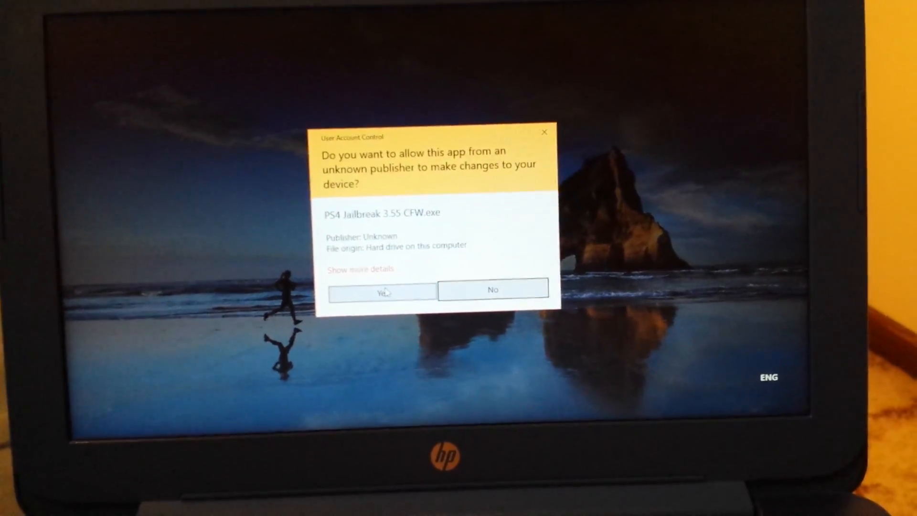
click(380, 293)
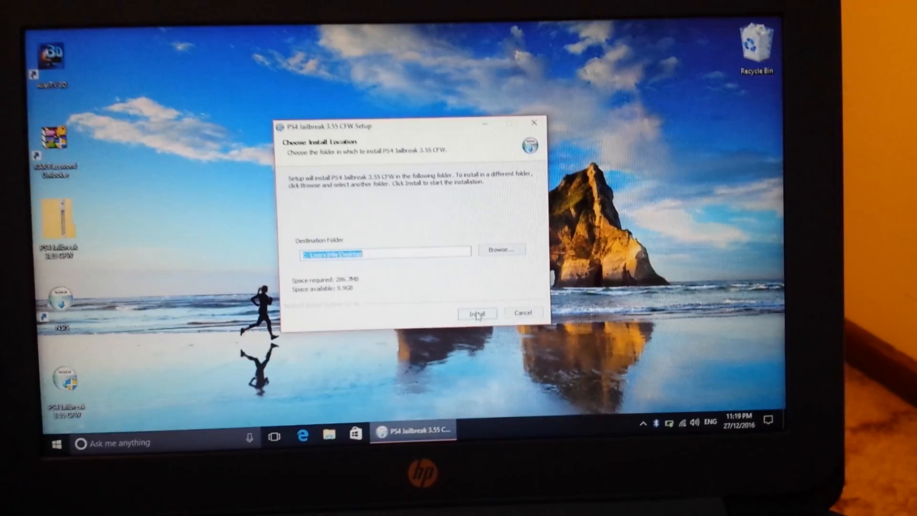
click(477, 313)
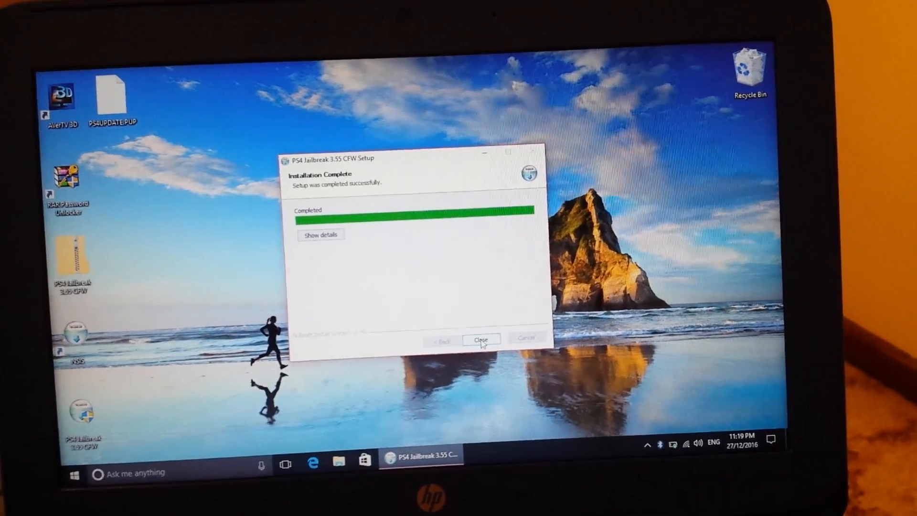
Close the PS4 Jailbreak 3.55 CFW Setup window once installation completes
click(481, 340)
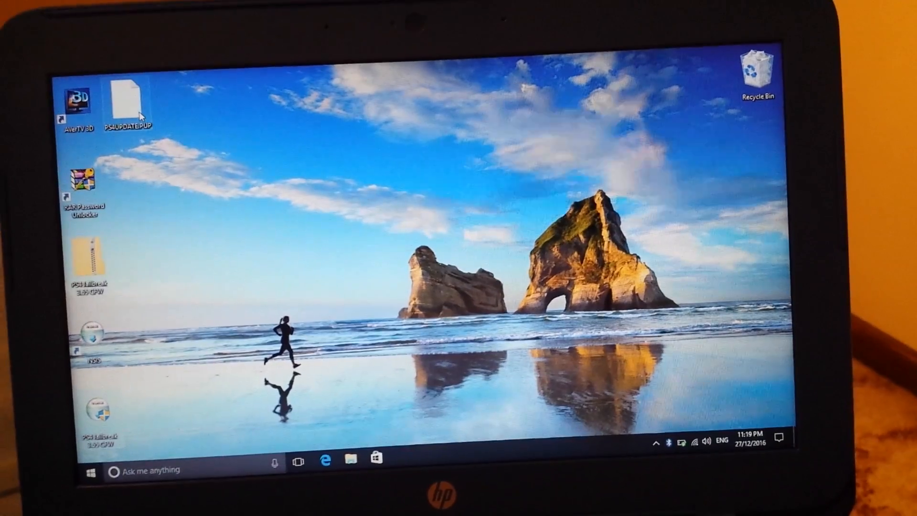